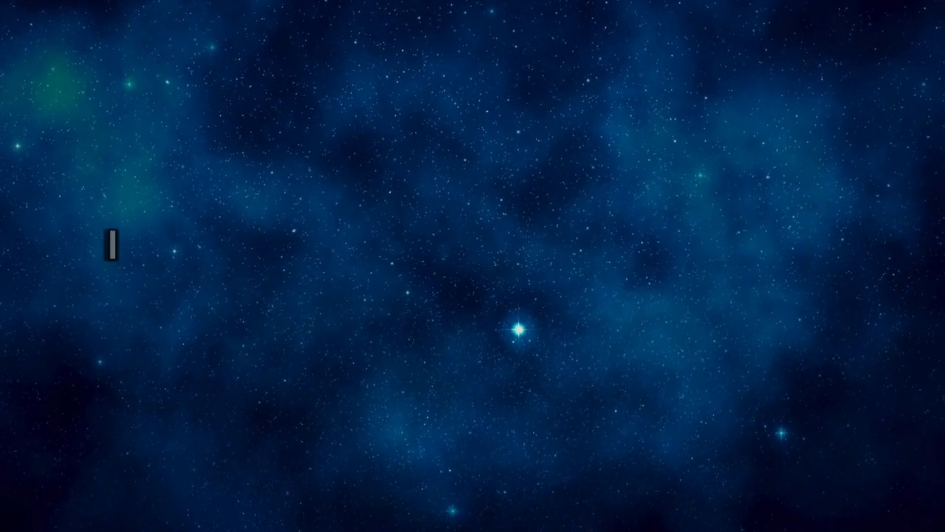
{"action": "type", "text": "I am here to bring you peace and Grace into"}
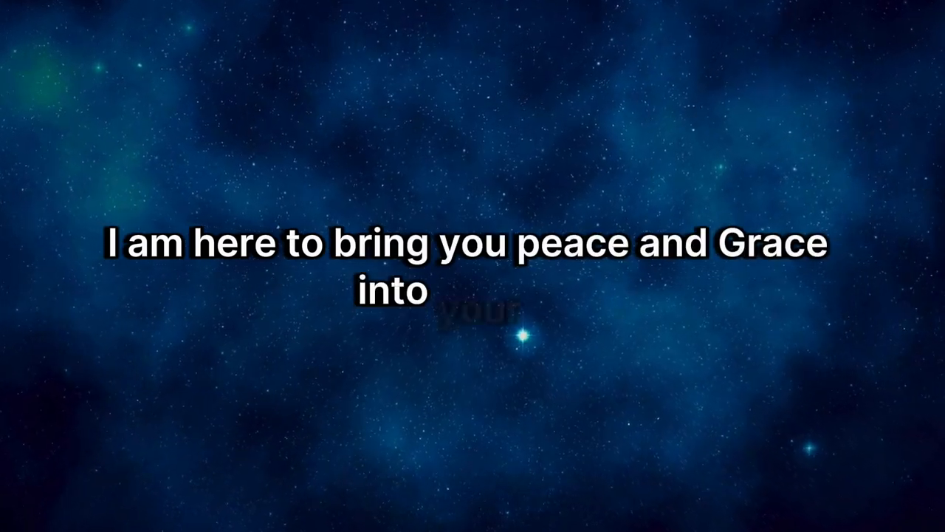